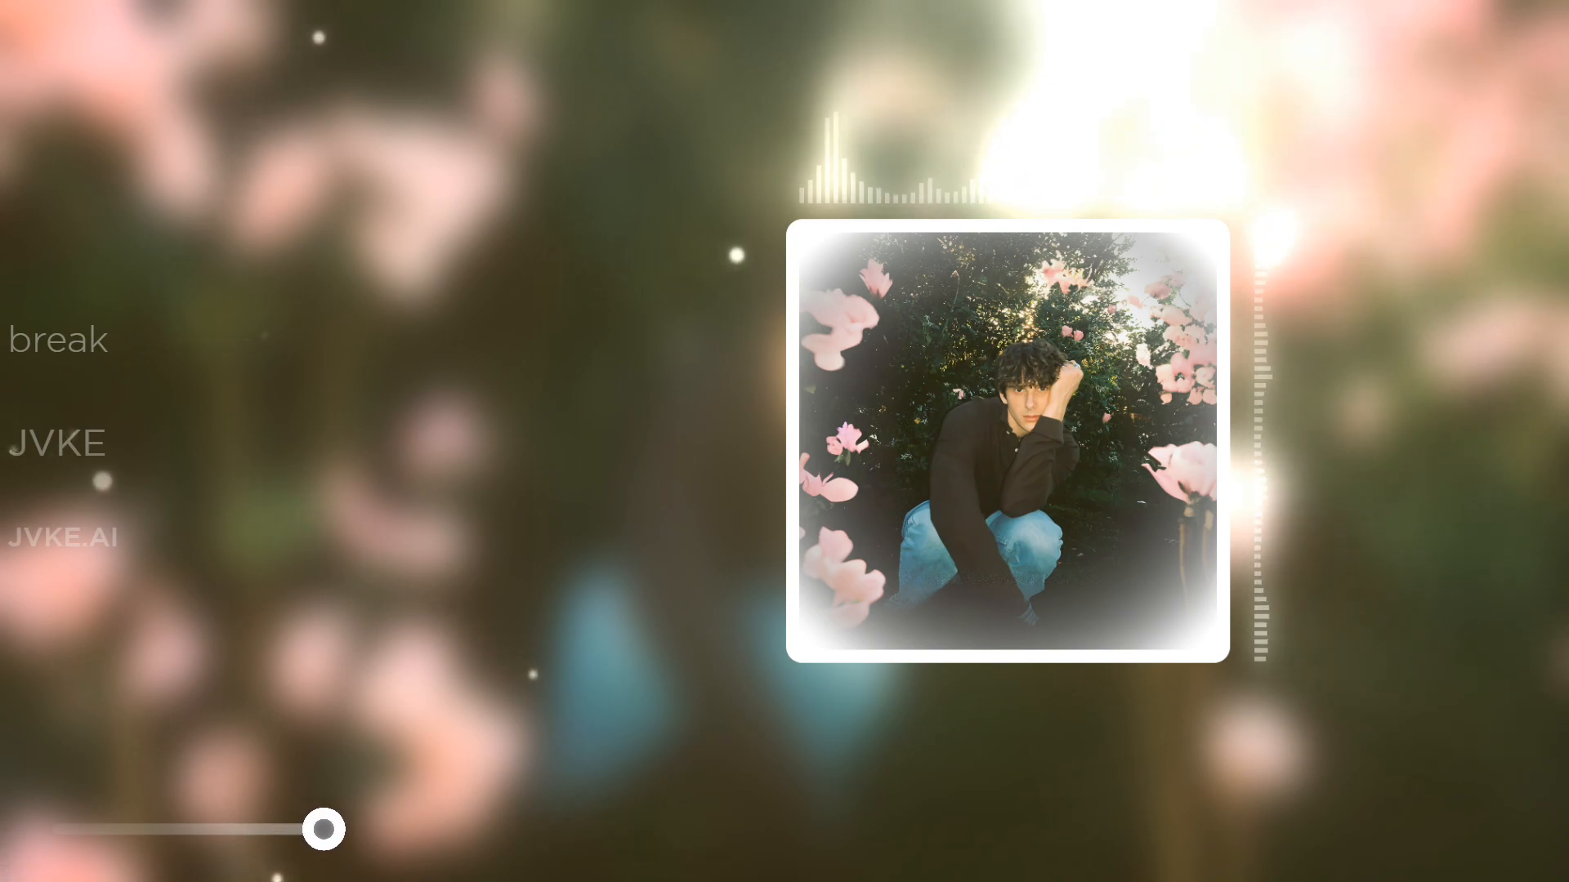
left_click_drag(323, 828, 347, 828)
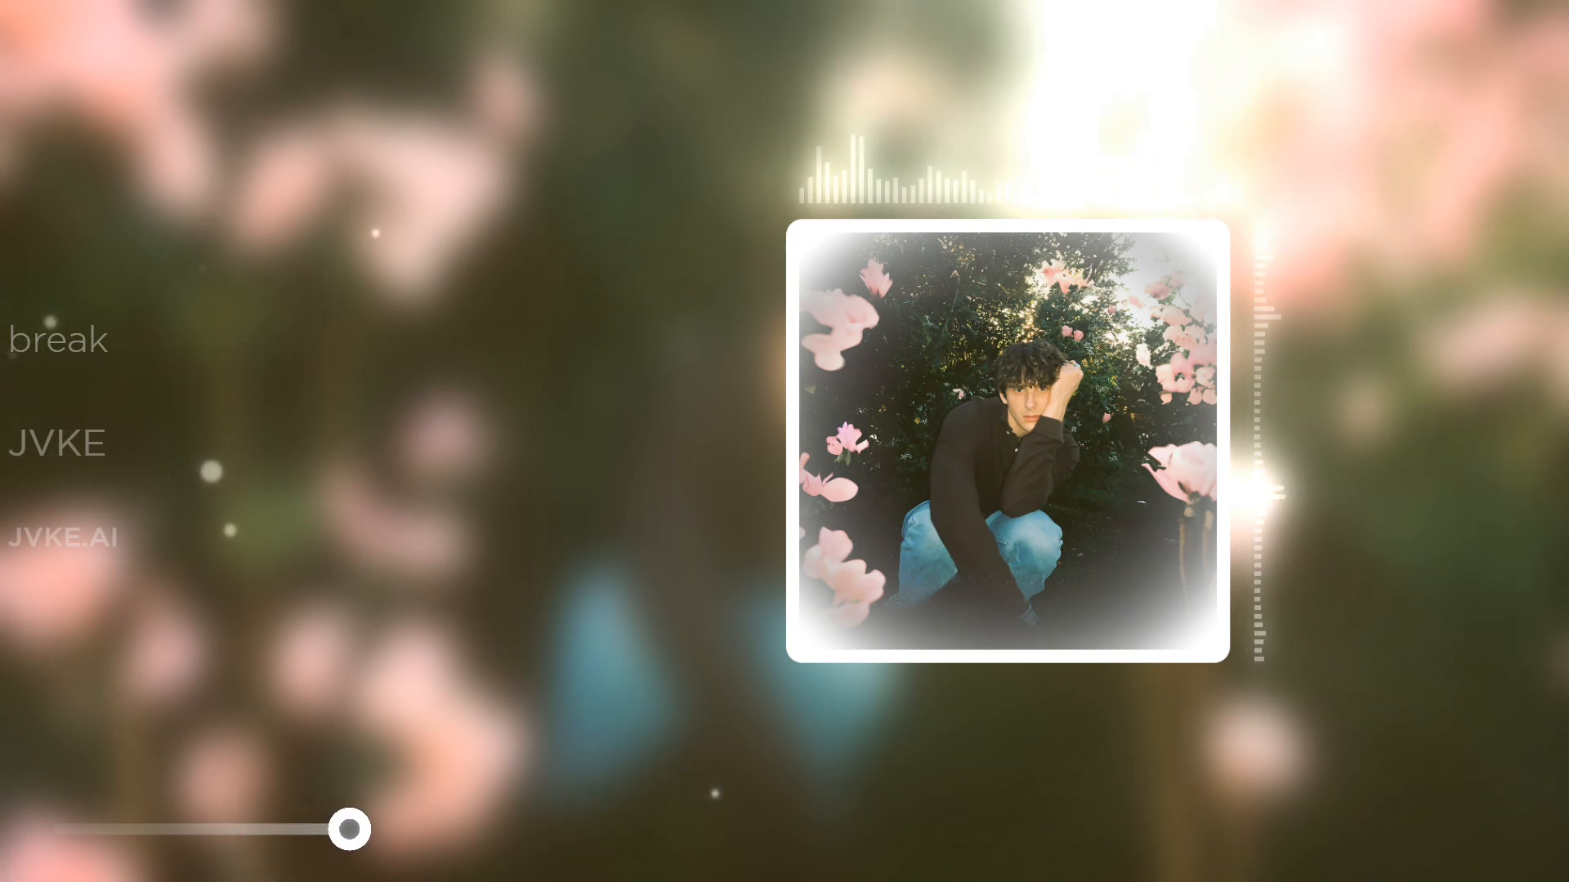